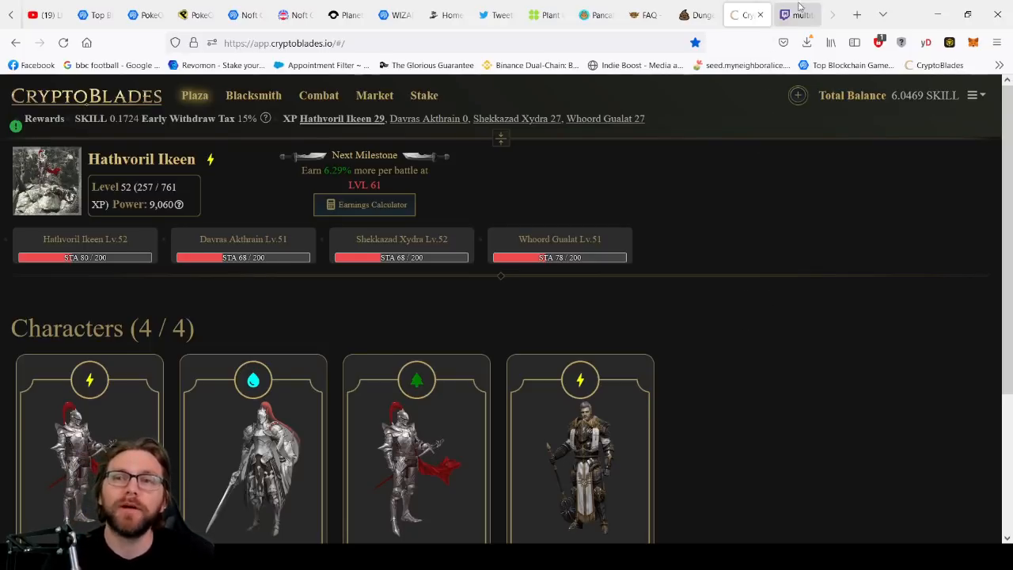
Step: Switch to the MultiTwitch page showing the seilyria and kroge_cb streams with chat
left_click(797, 14)
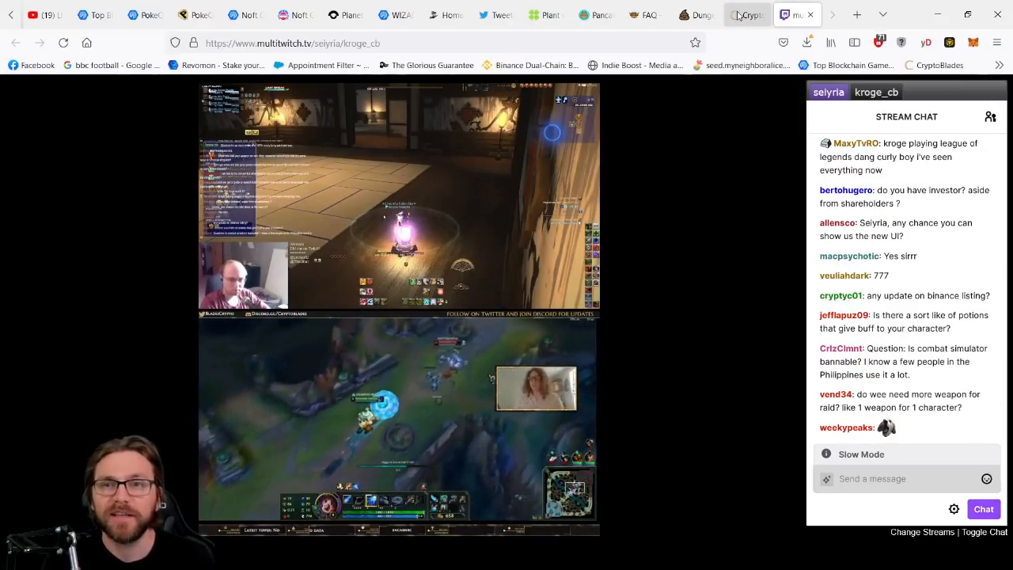
Step: Return to the CryptoBlades Plaza showing Hathvoril Ikeen and the four characters' stamina
left_click(746, 14)
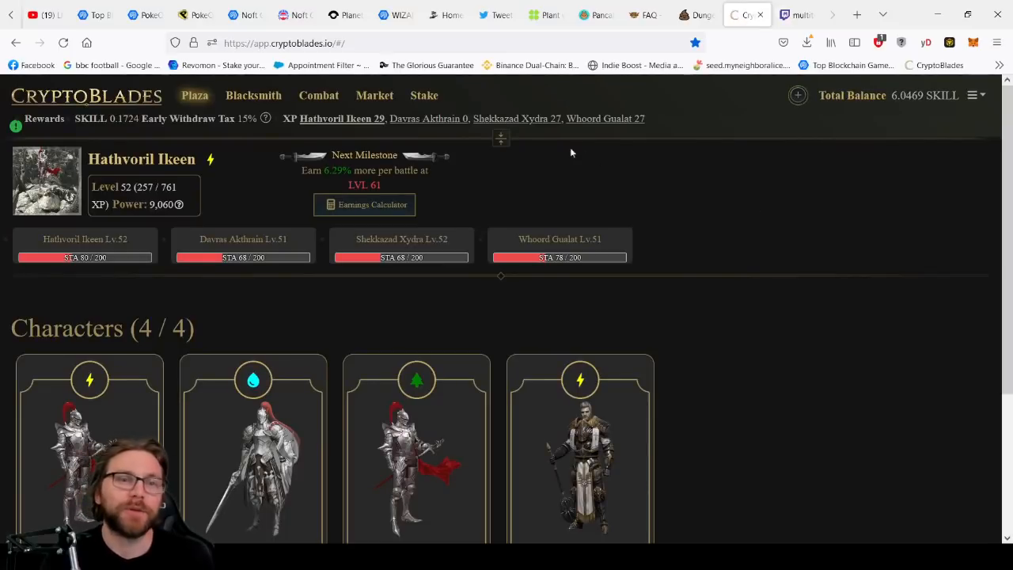
mouse_move(639, 195)
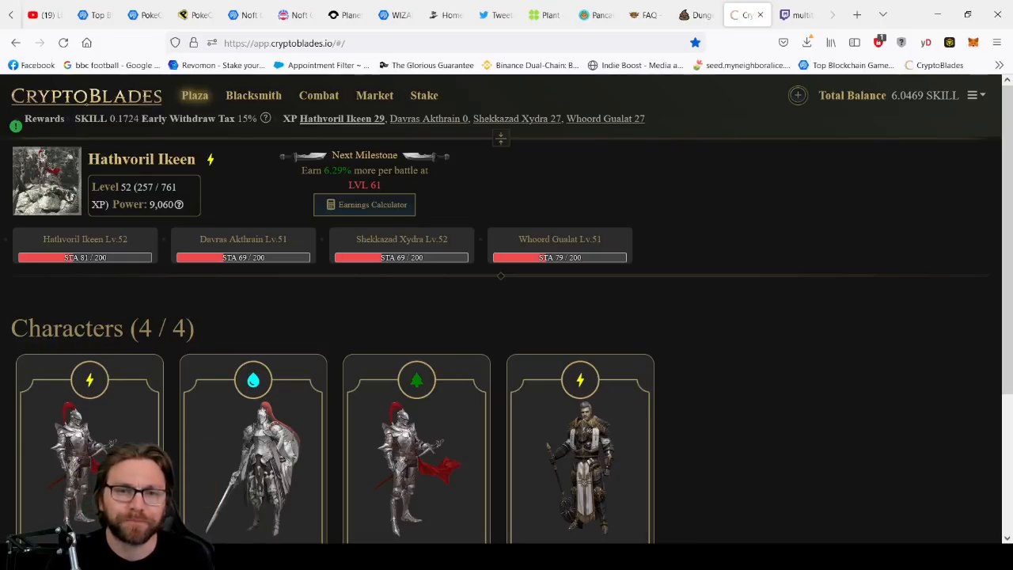
Step: Browse Market weapons for sale filtered to 4 stars and Lightning element
left_click(374, 95)
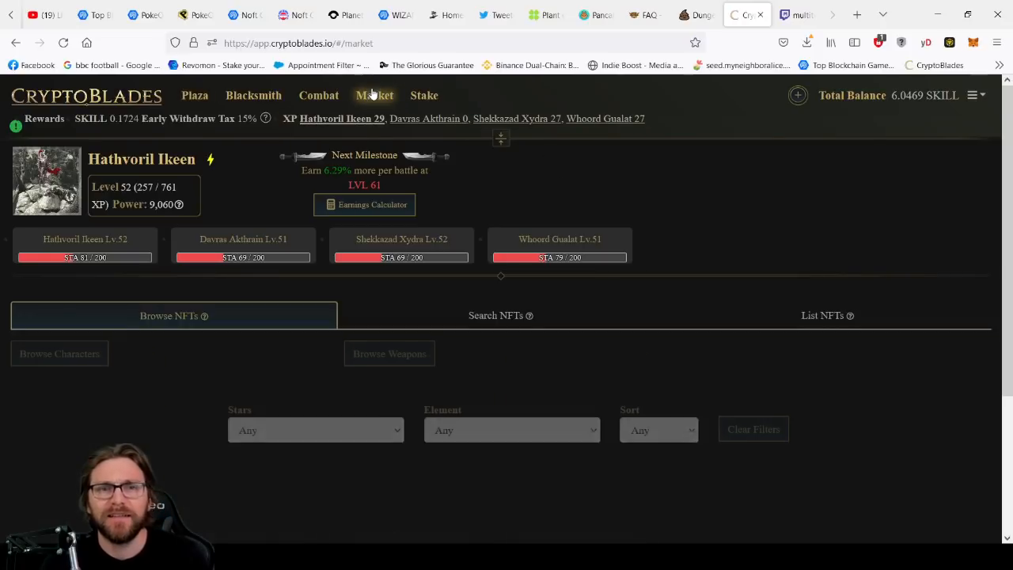
left_click(375, 95)
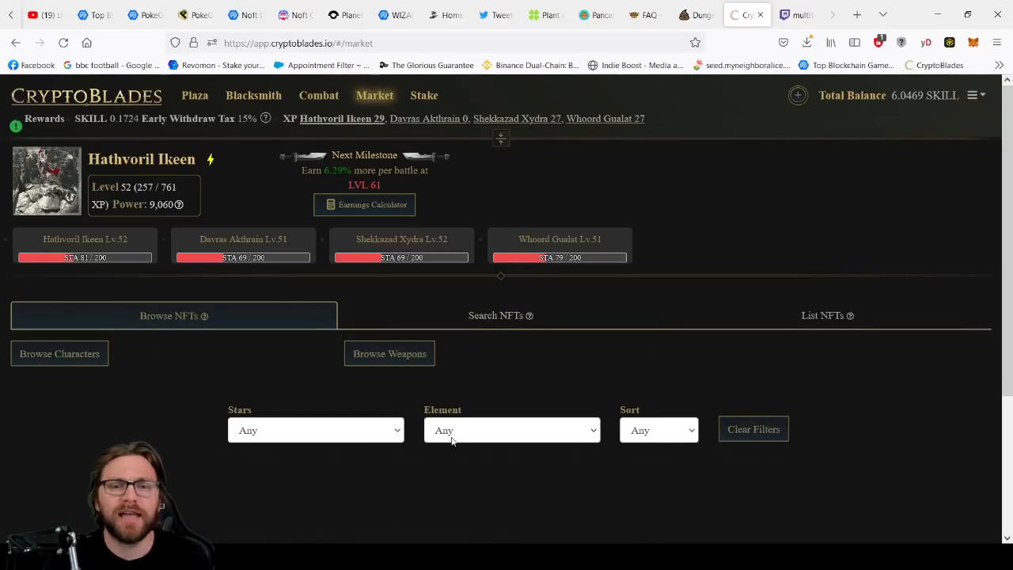
left_click(315, 430)
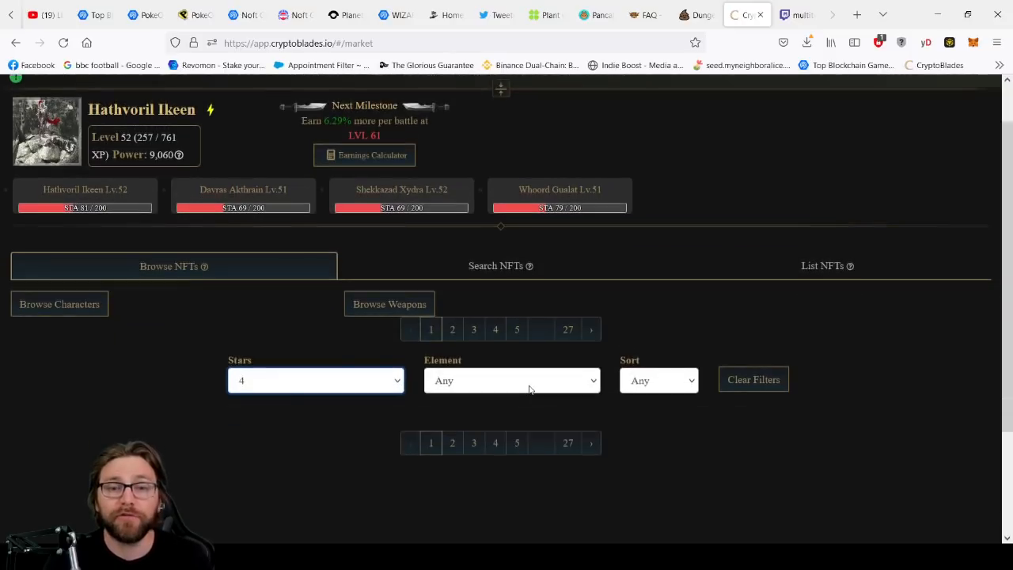
scroll("down", 3)
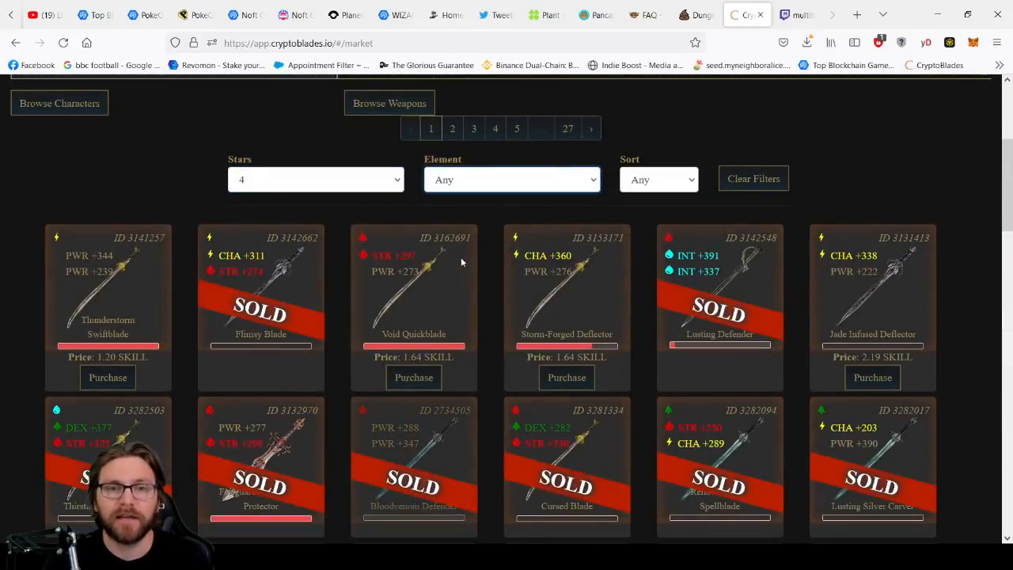
left_click(511, 178)
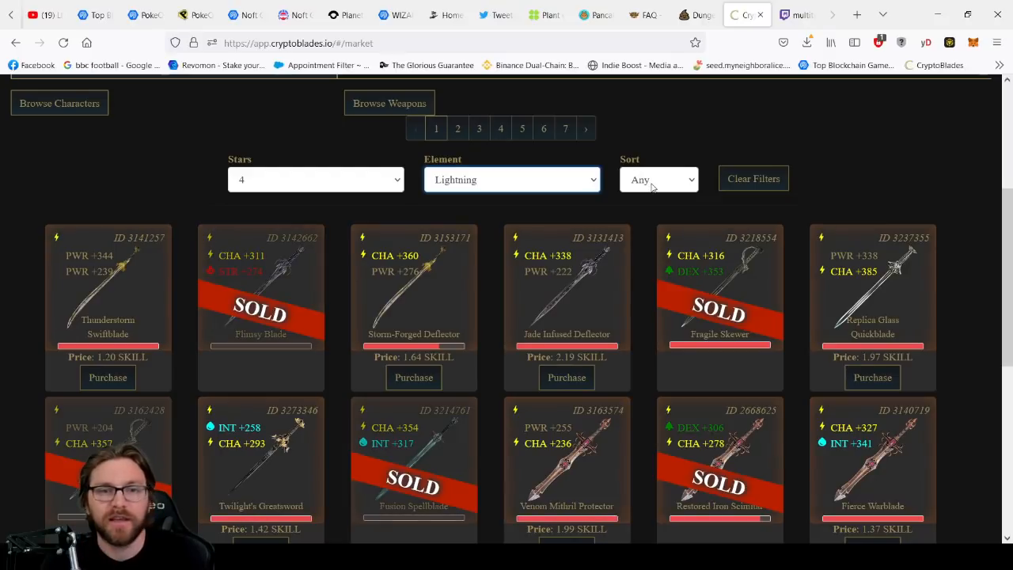
Step: Scroll through the 4-star Lightning weapon listings to page 7 of results
scroll("down", 3)
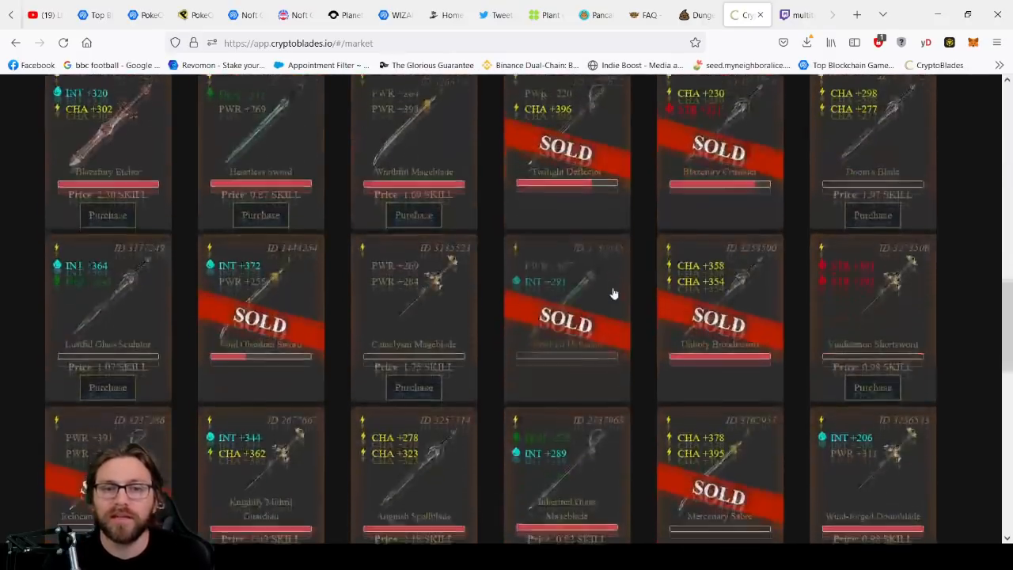
scroll("down", 3)
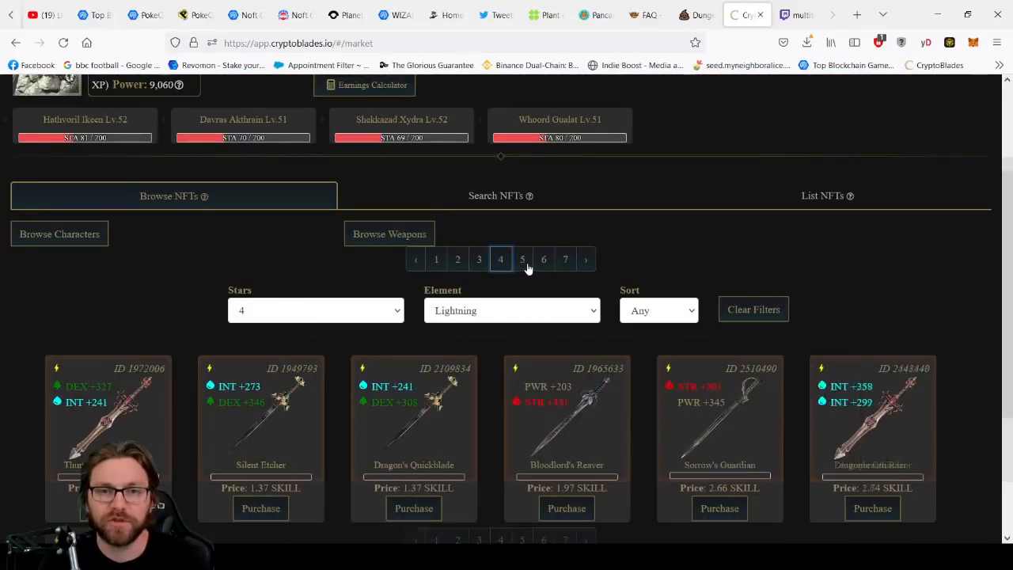
scroll("down", 3)
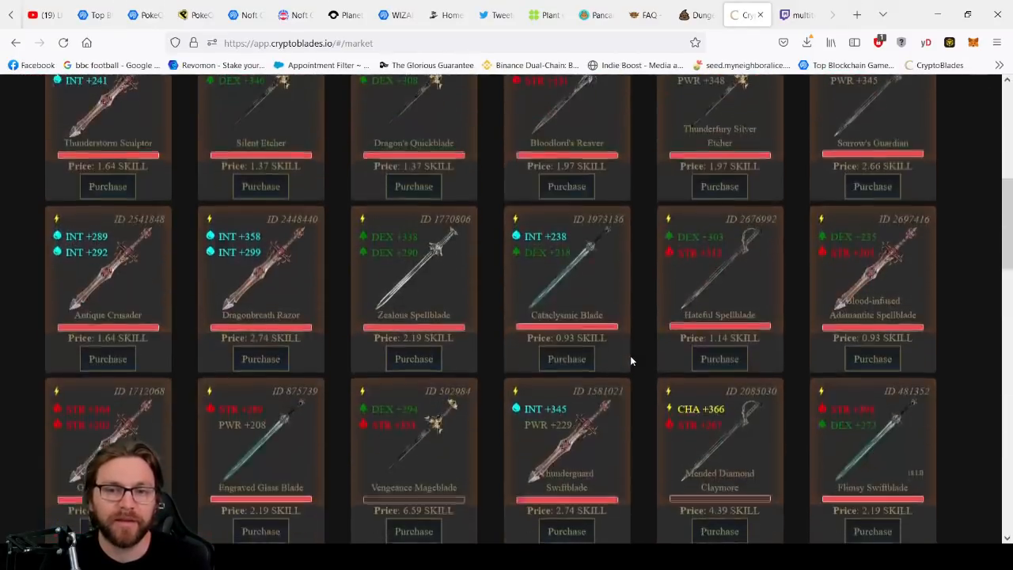
scroll("up", 3)
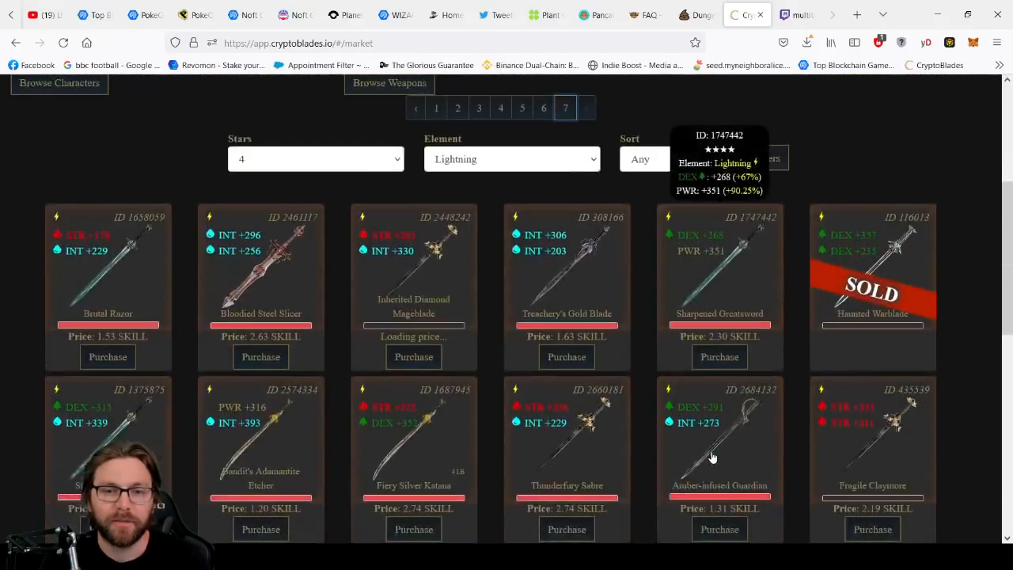
scroll("down", 3)
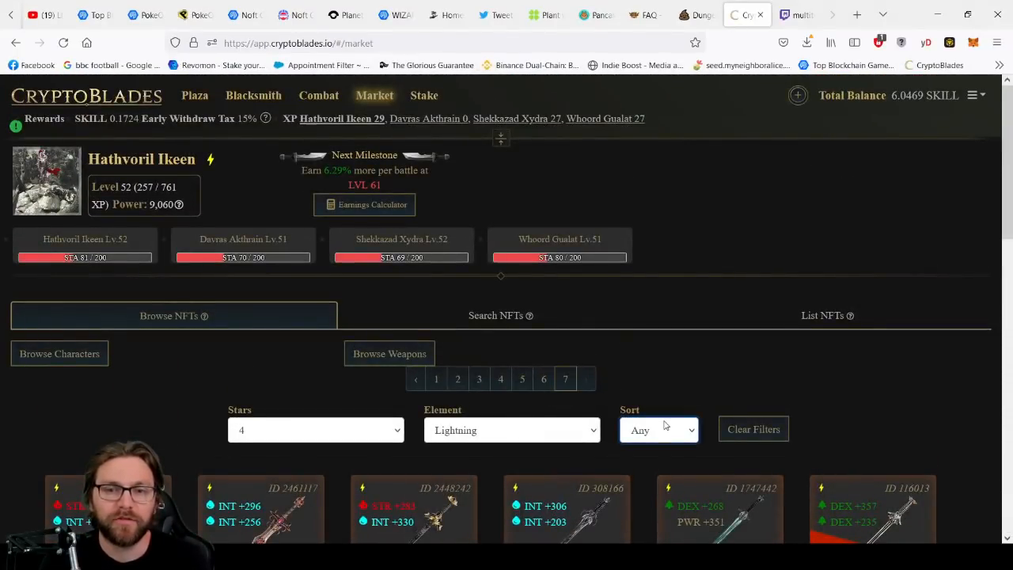
Step: Sort the 4-star Lightning listings by Price: High to Low and review them
left_click(658, 430)
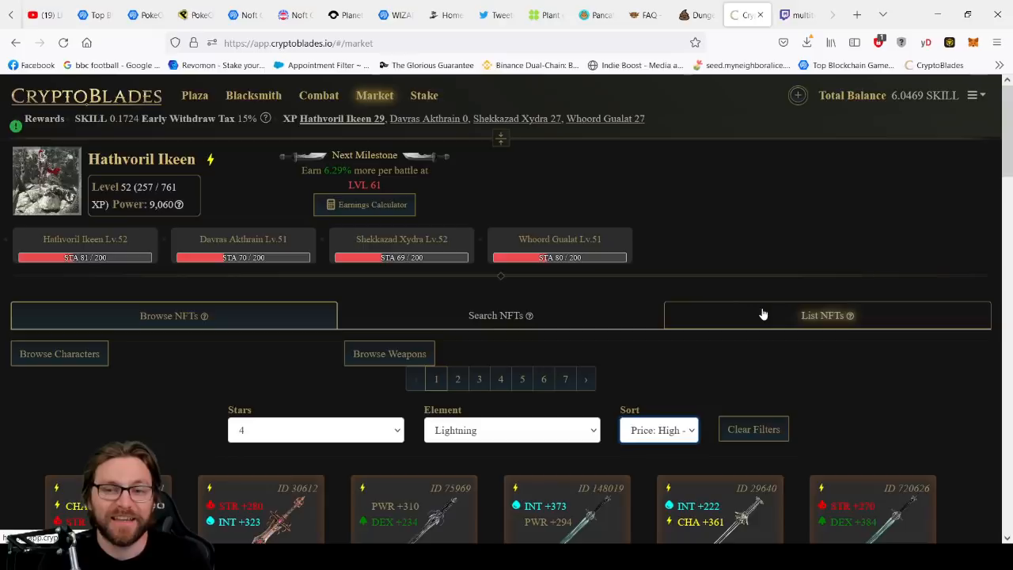
scroll("down", 3)
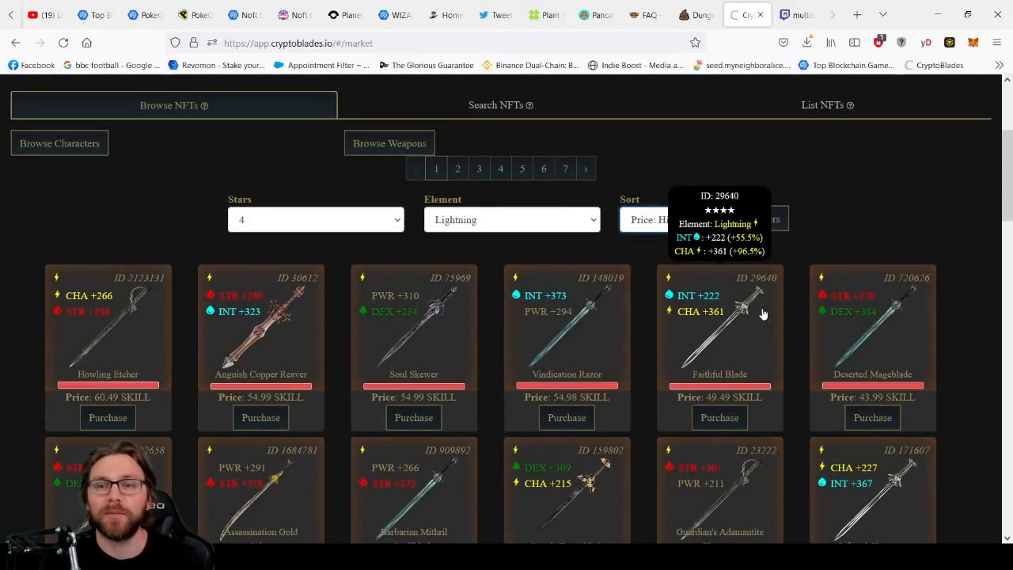
scroll("down", 3)
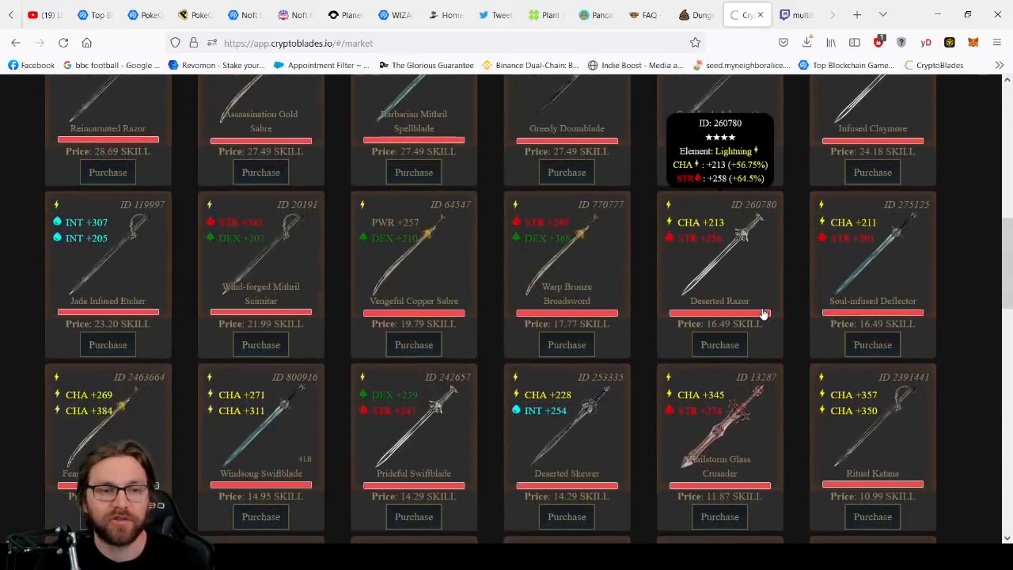
scroll("down", 3)
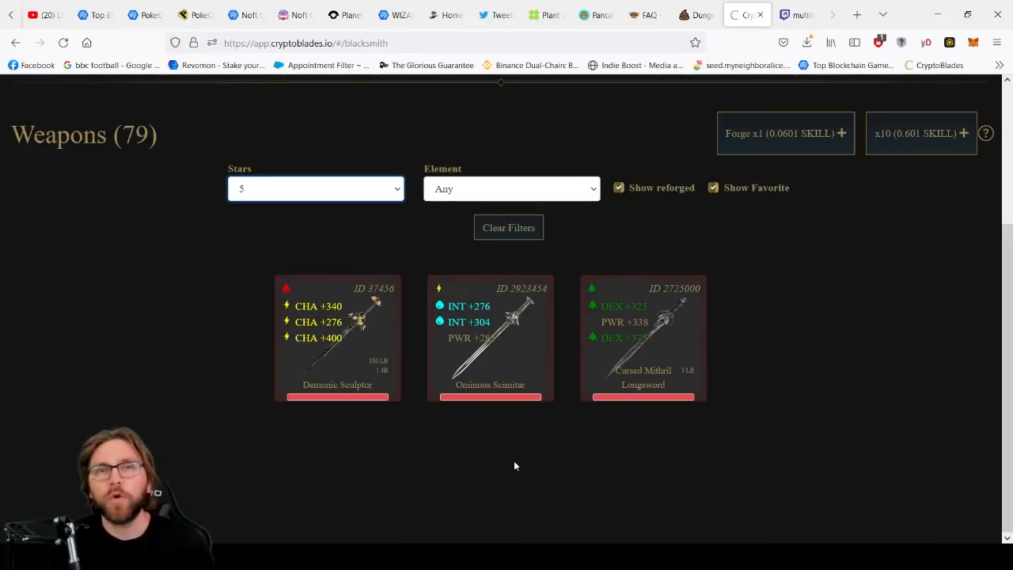
mouse_move(490, 321)
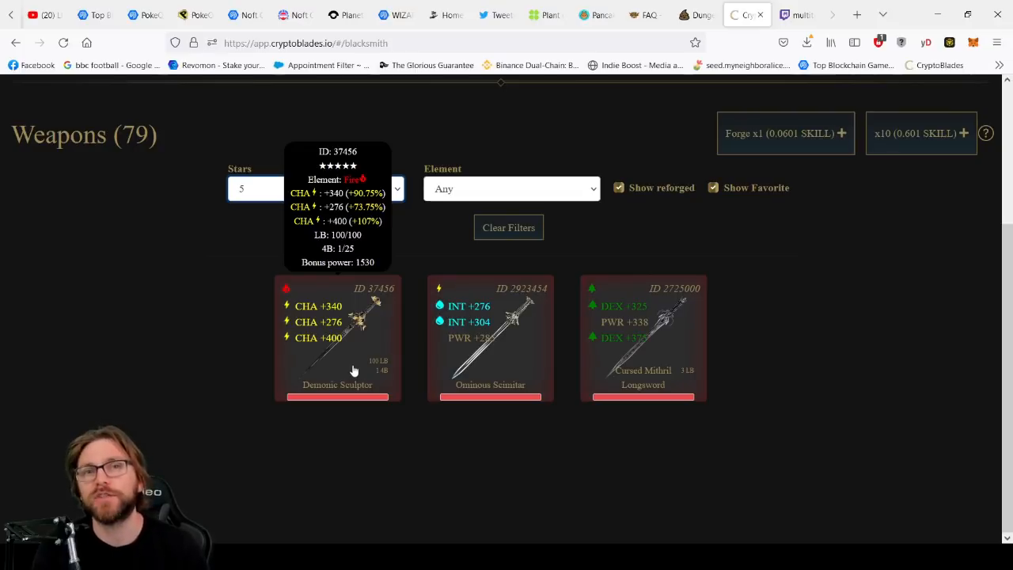
mouse_move(356, 367)
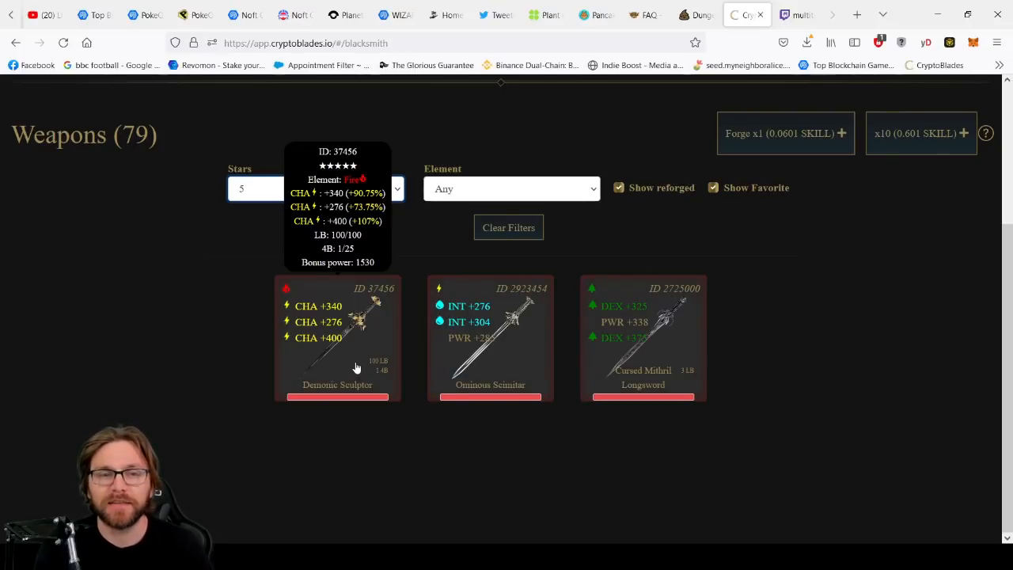
mouse_move(641, 340)
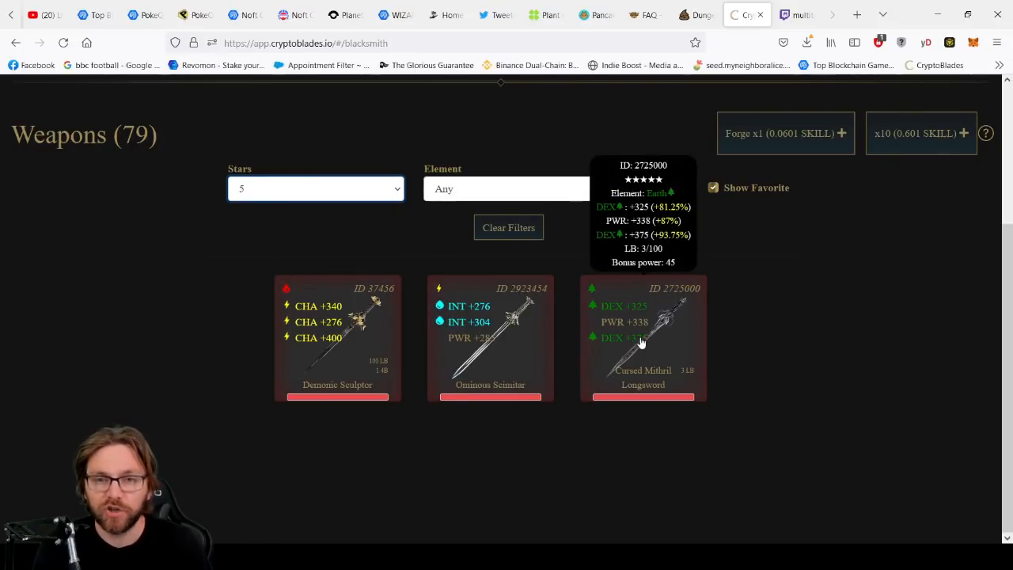
mouse_move(689, 332)
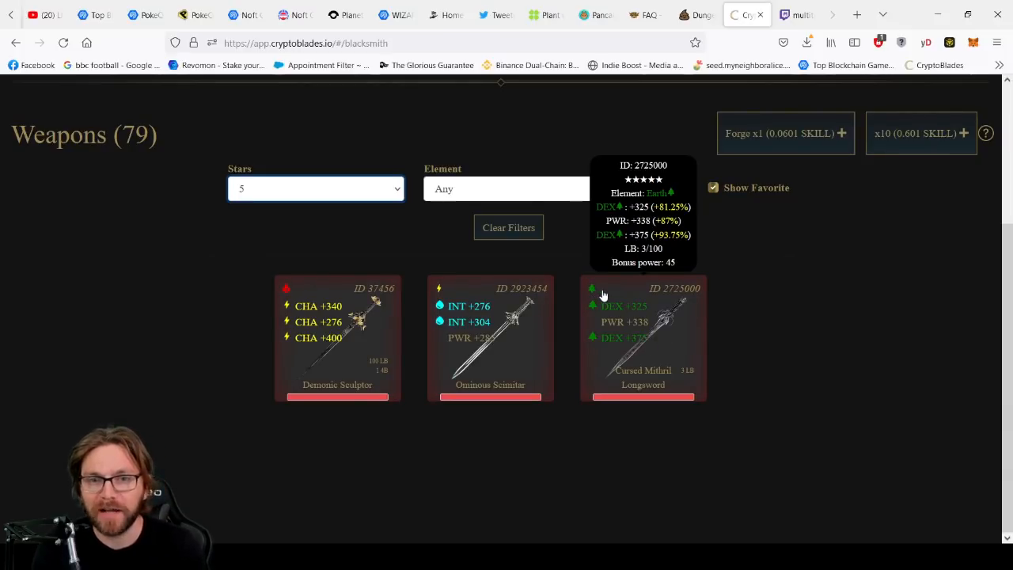
mouse_move(647, 320)
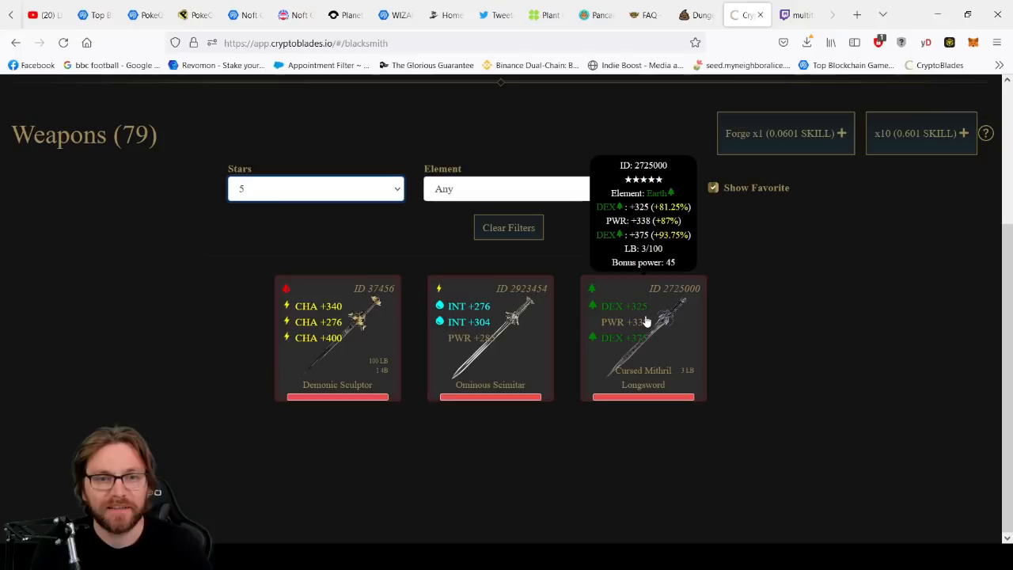
mouse_move(676, 388)
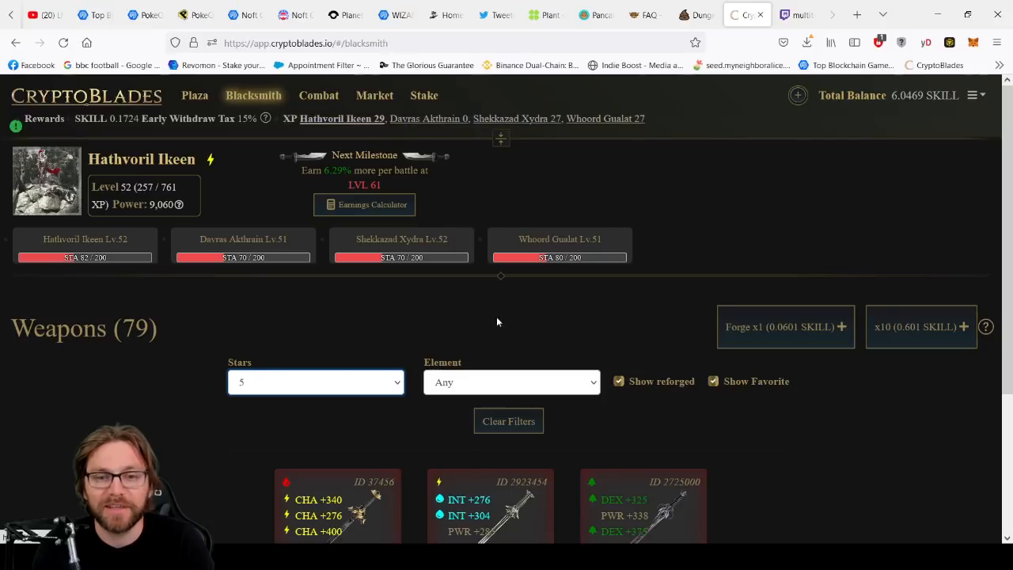
left_click(374, 95)
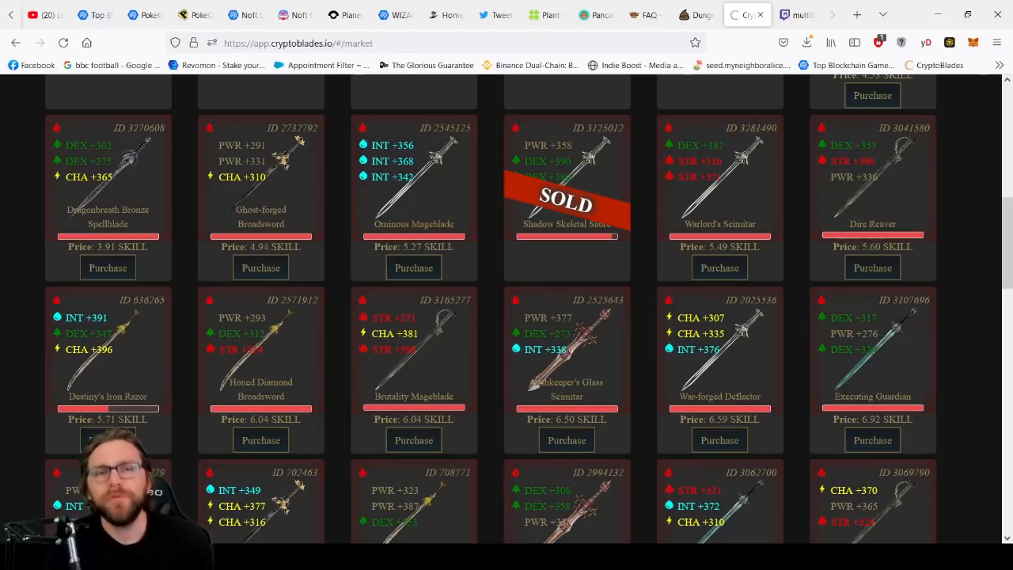
mouse_move(625, 410)
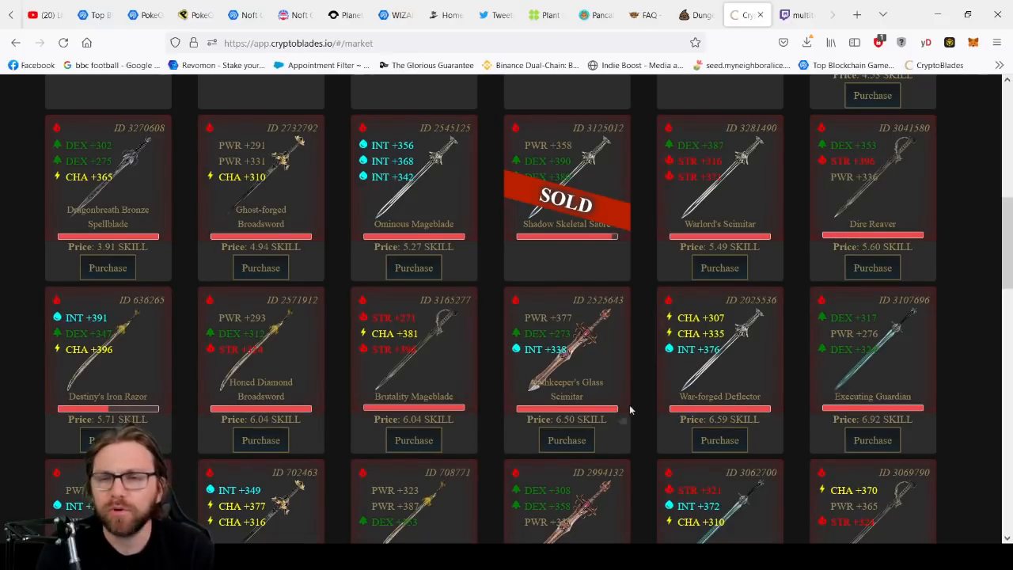
scroll("down", 3)
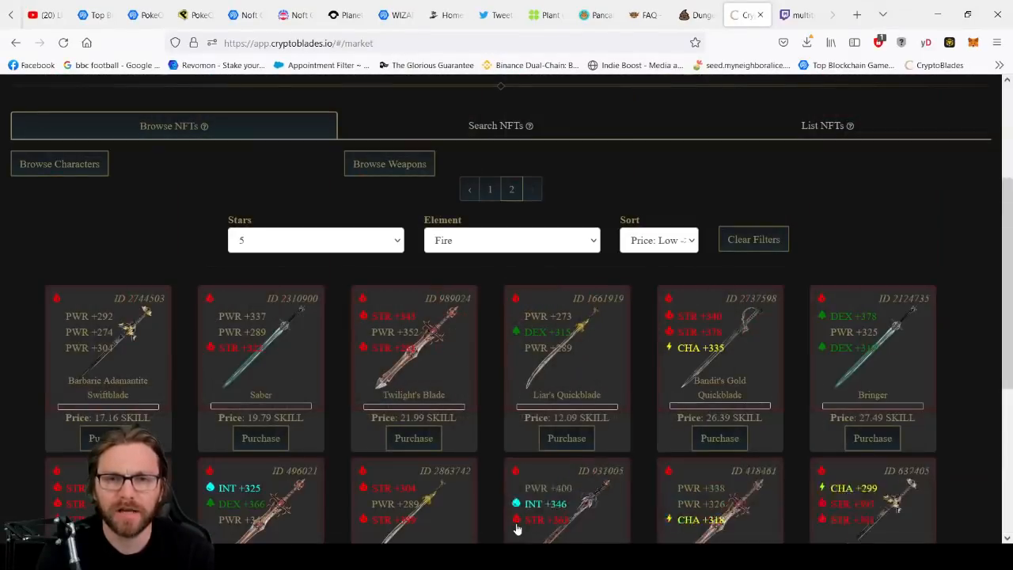
scroll("down", 3)
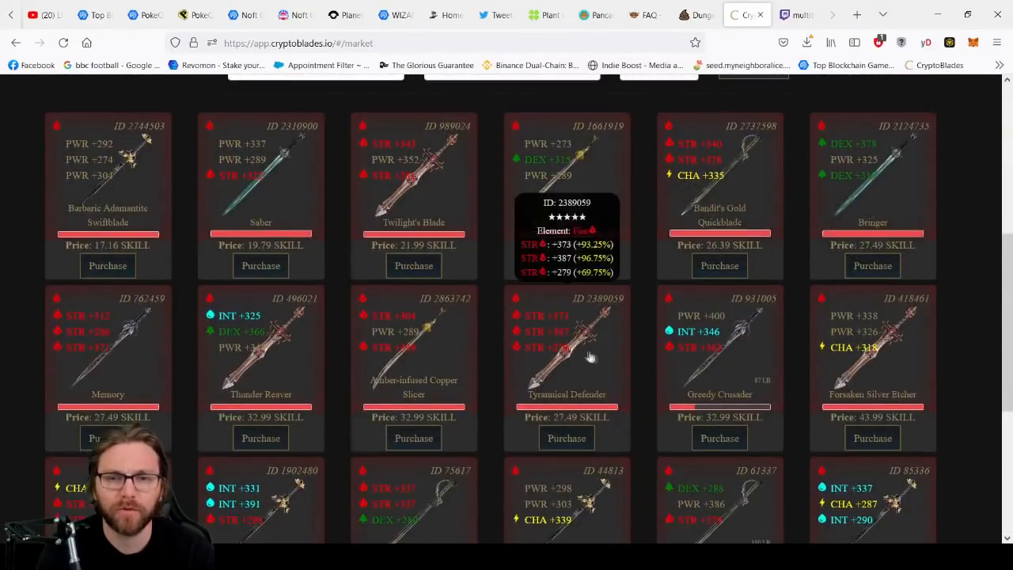
mouse_move(566, 336)
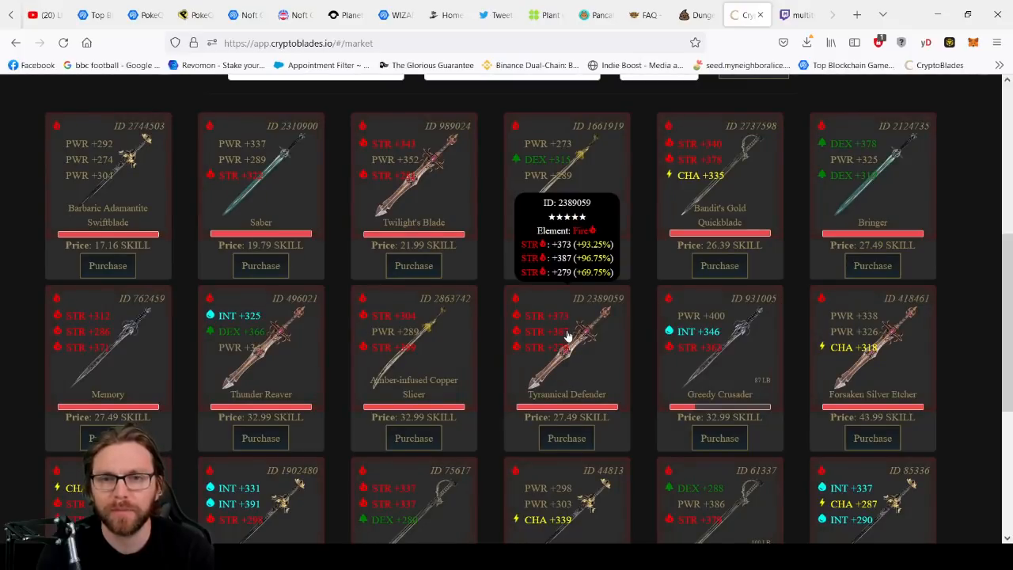
mouse_move(592, 375)
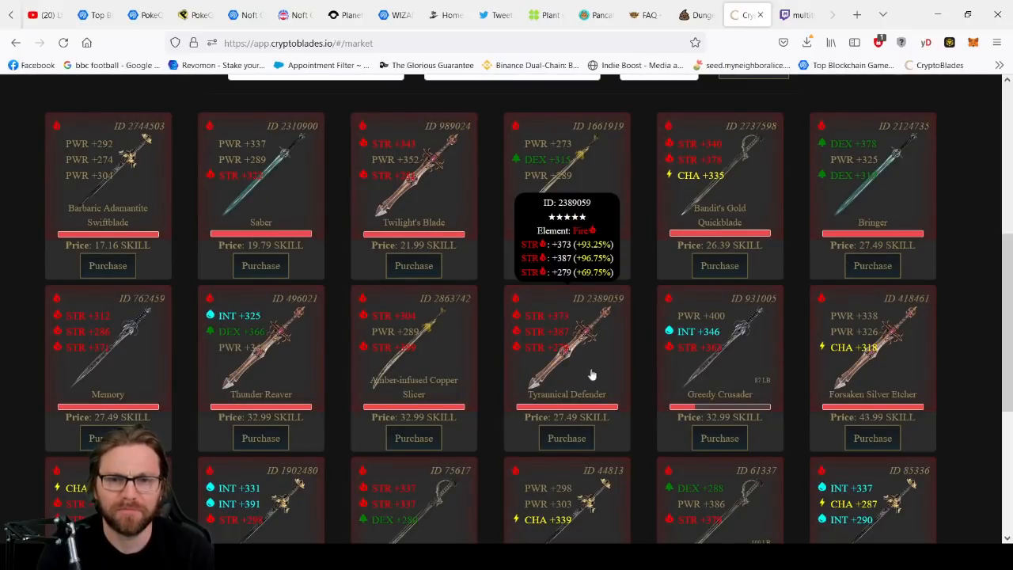
scroll("down", 3)
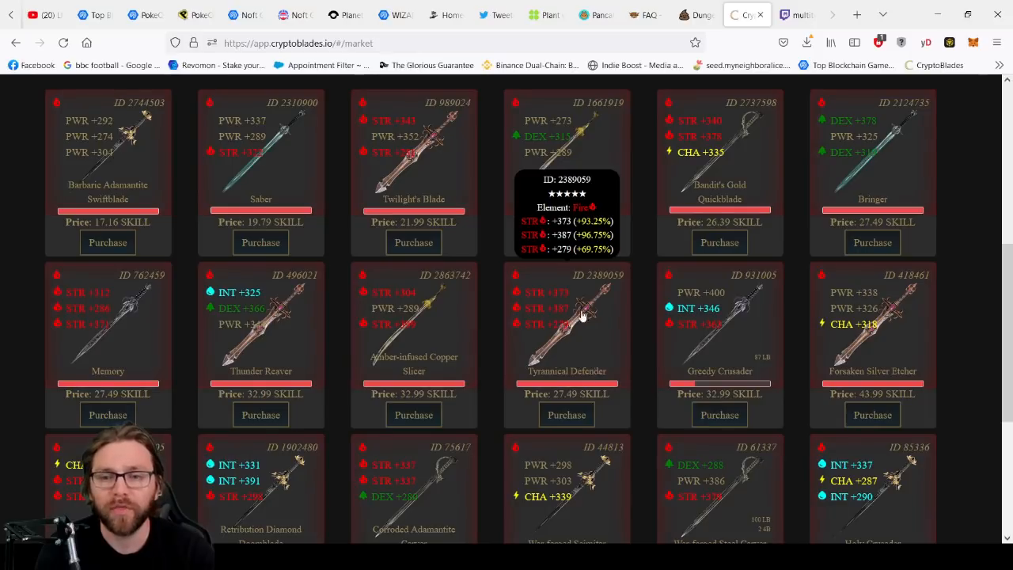
scroll("down", 3)
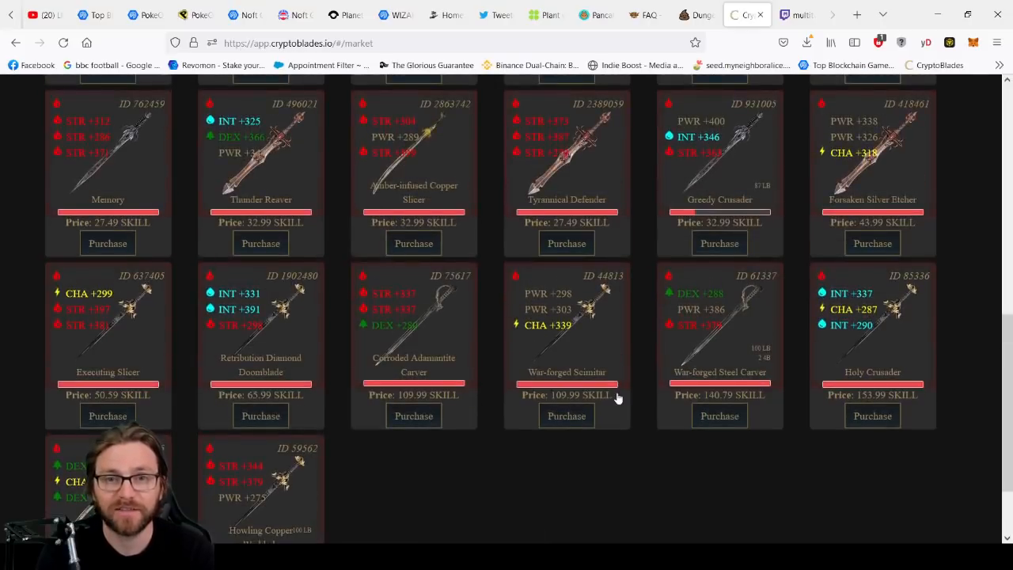
scroll("down", 3)
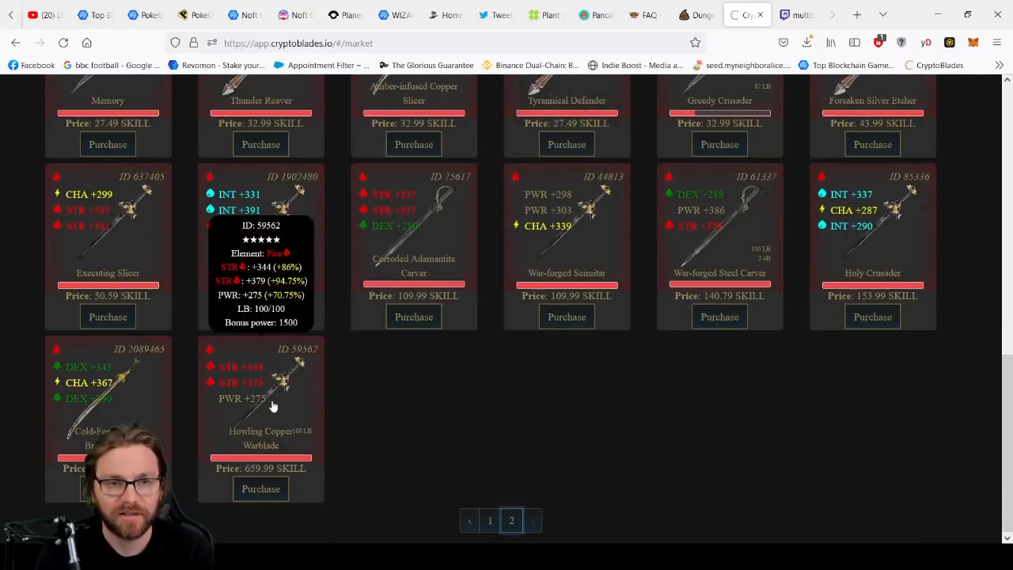
mouse_move(458, 406)
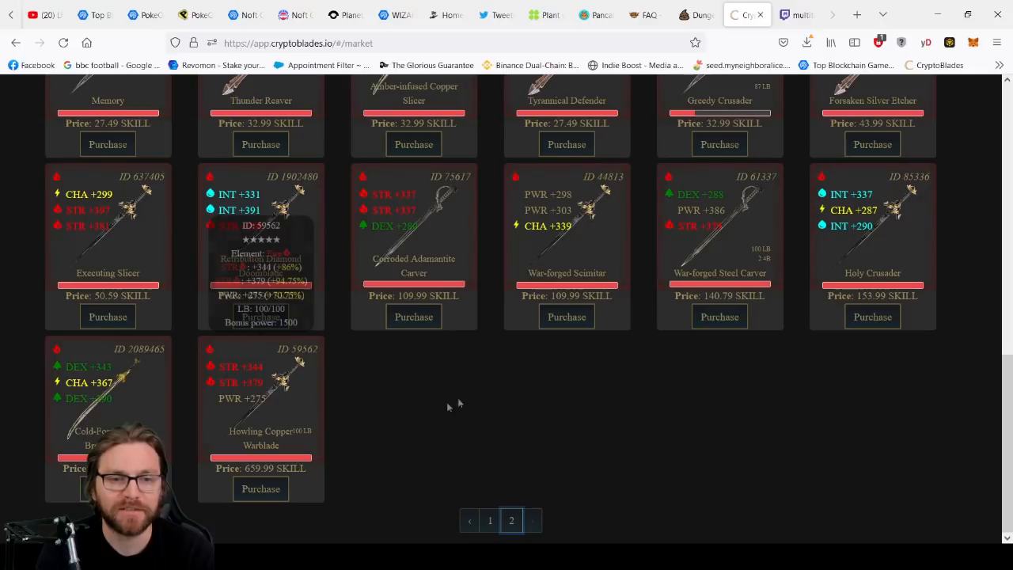
scroll("up", 3)
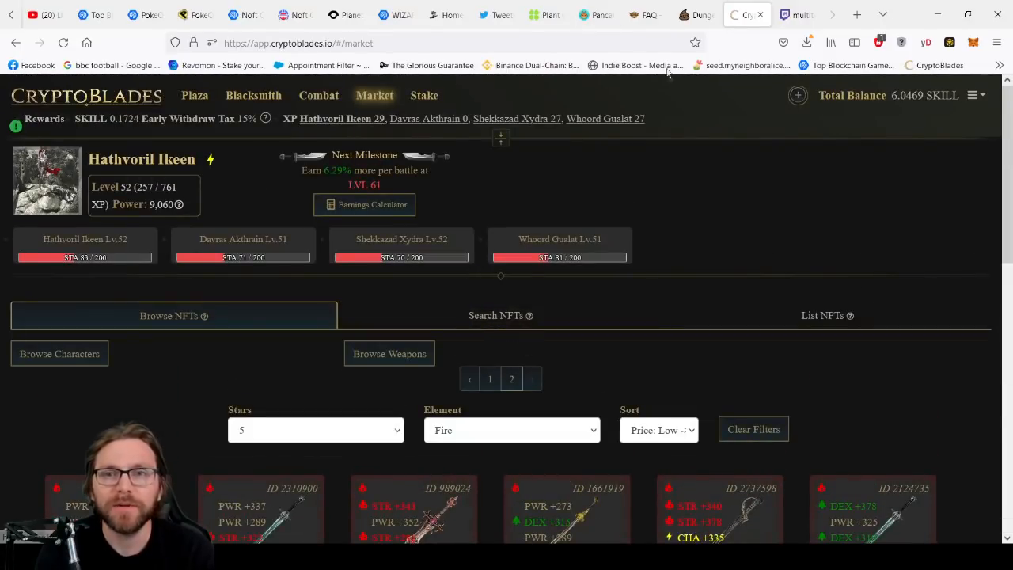
scroll("down", 3)
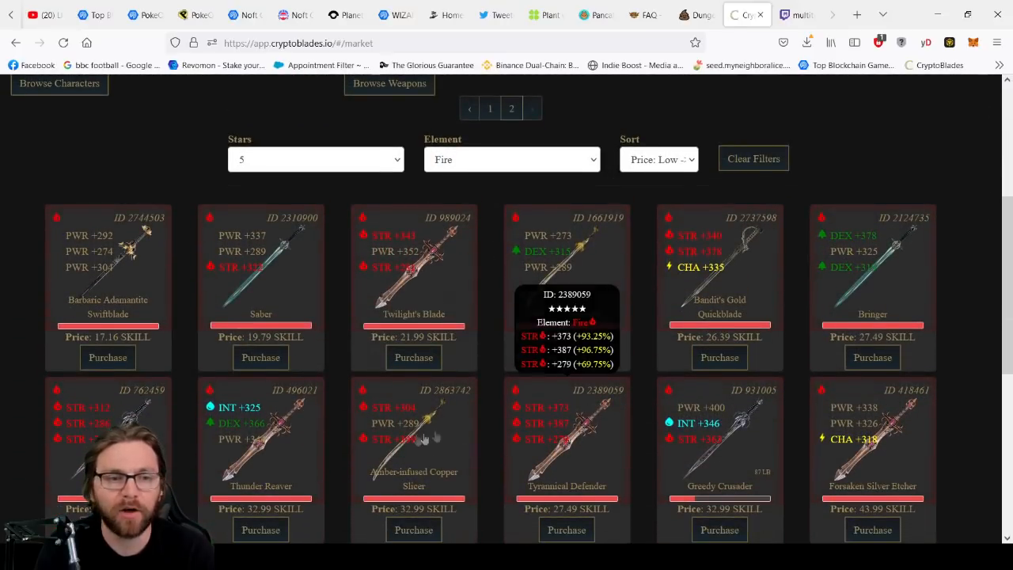
scroll("down", 3)
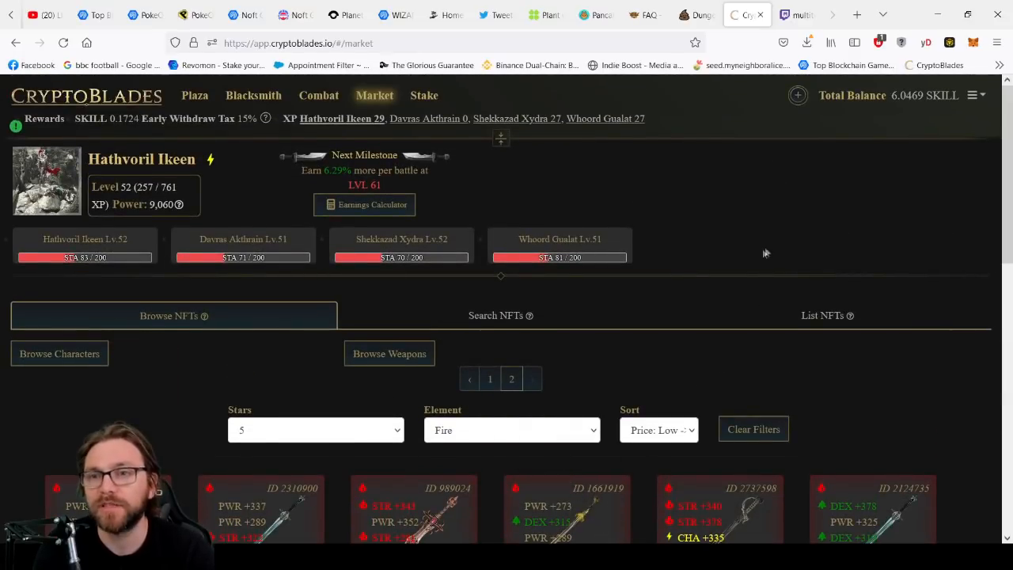
mouse_move(841, 228)
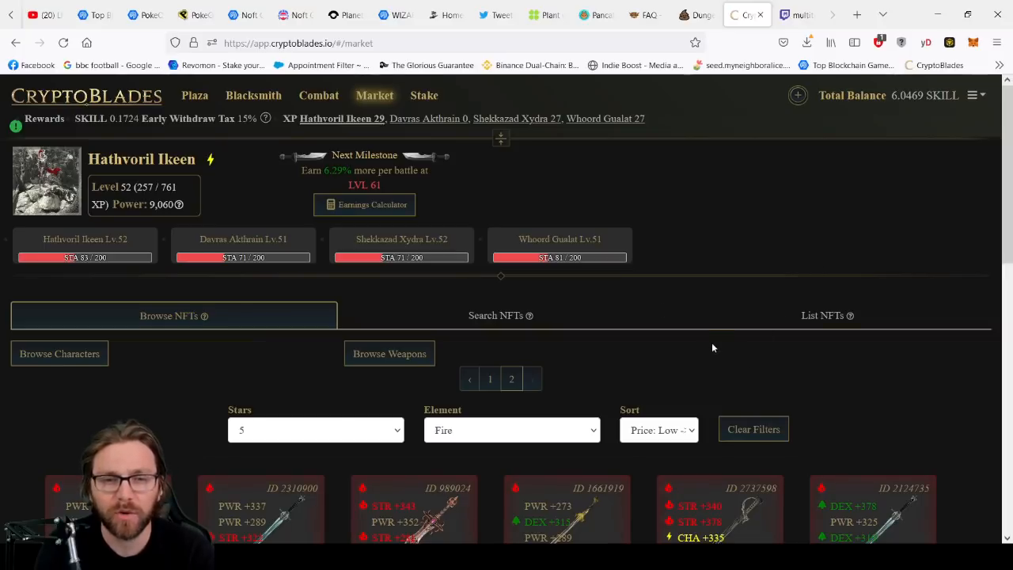
mouse_move(558, 429)
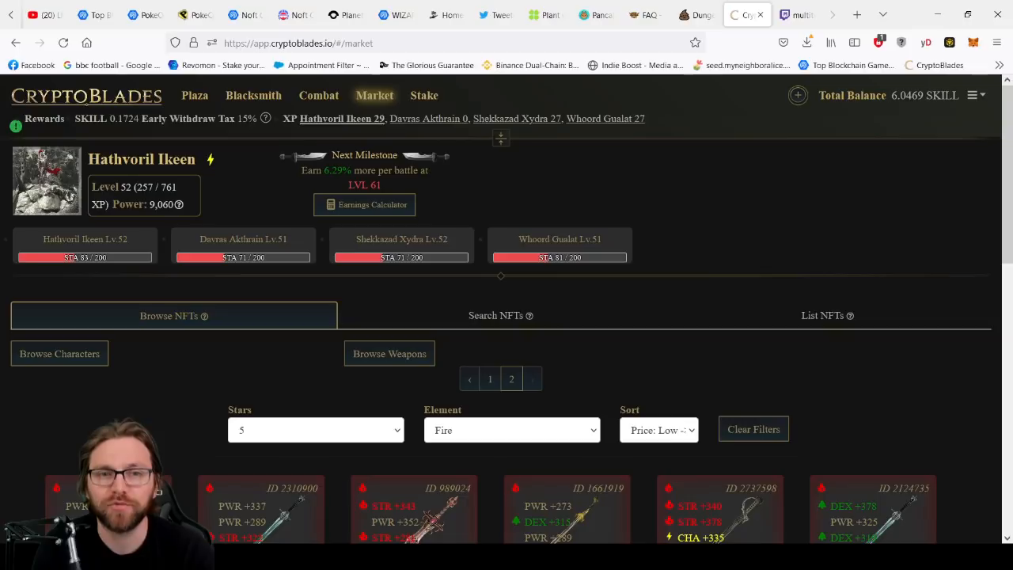
mouse_move(523, 447)
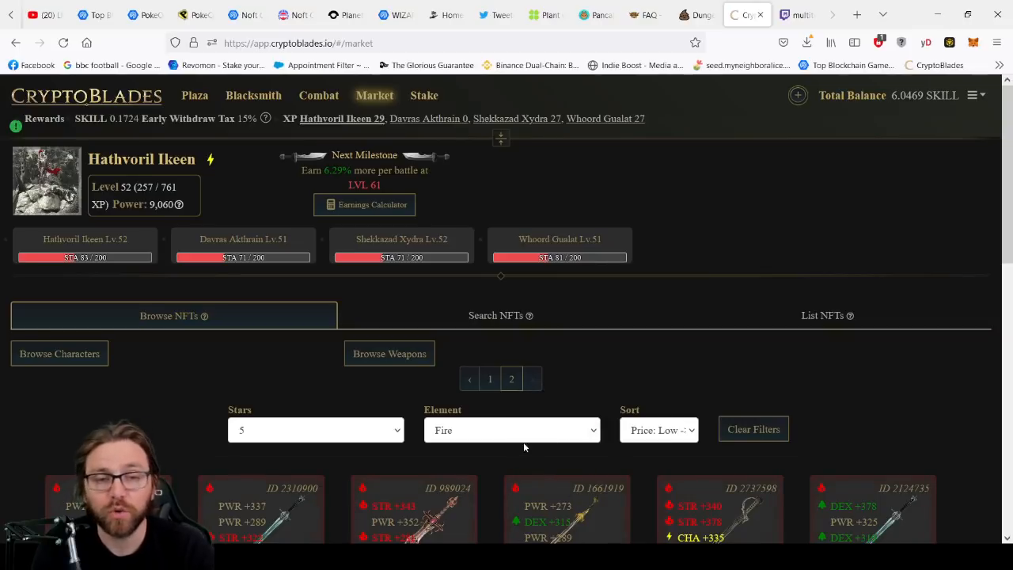
mouse_move(253, 95)
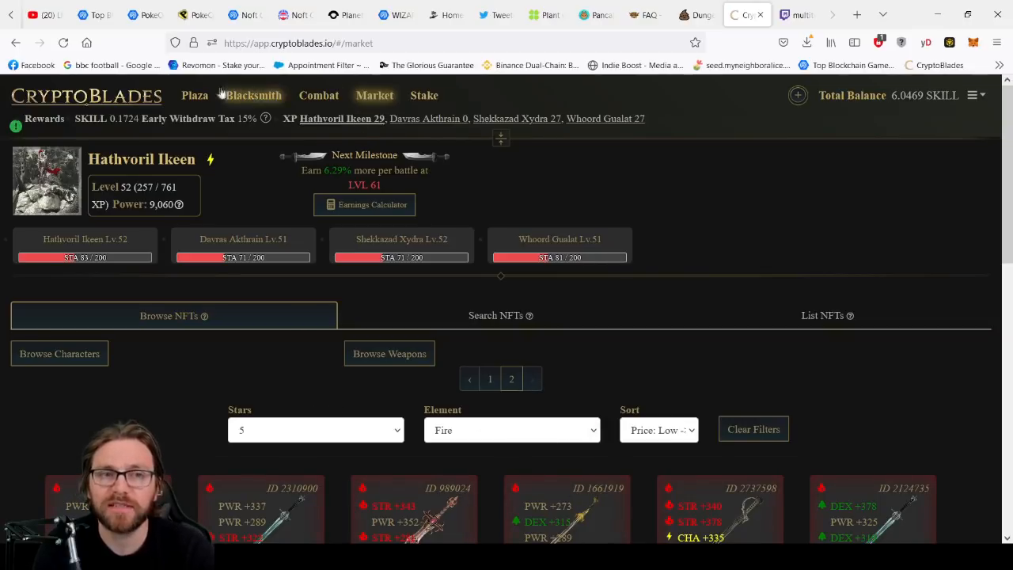
scroll("down", 3)
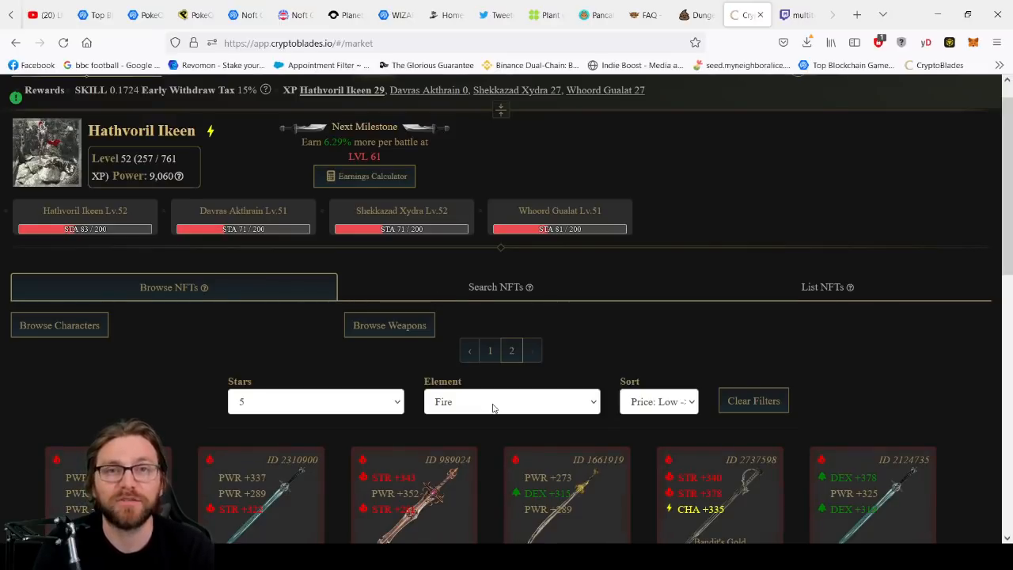
mouse_move(565, 487)
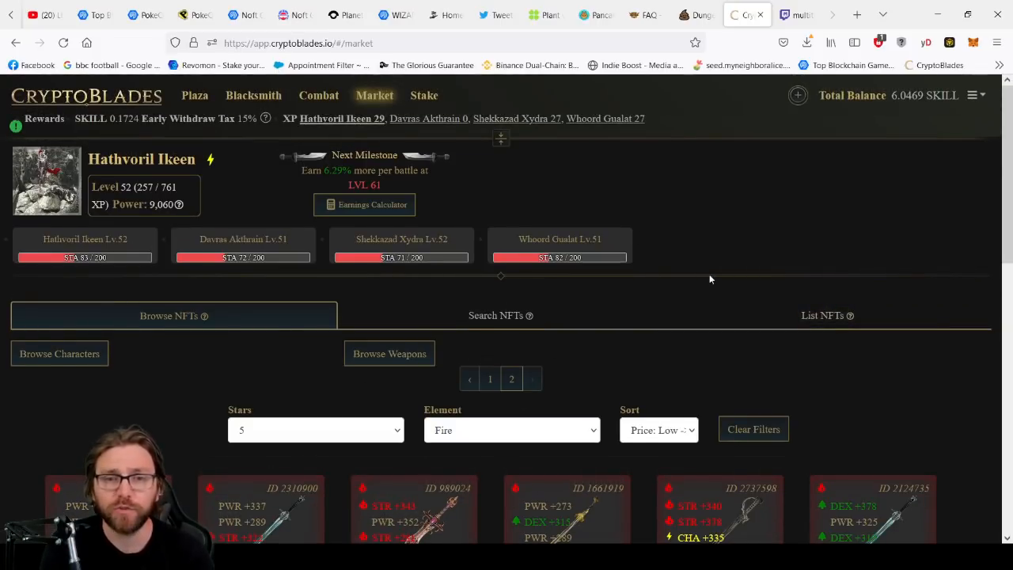
scroll("down", 3)
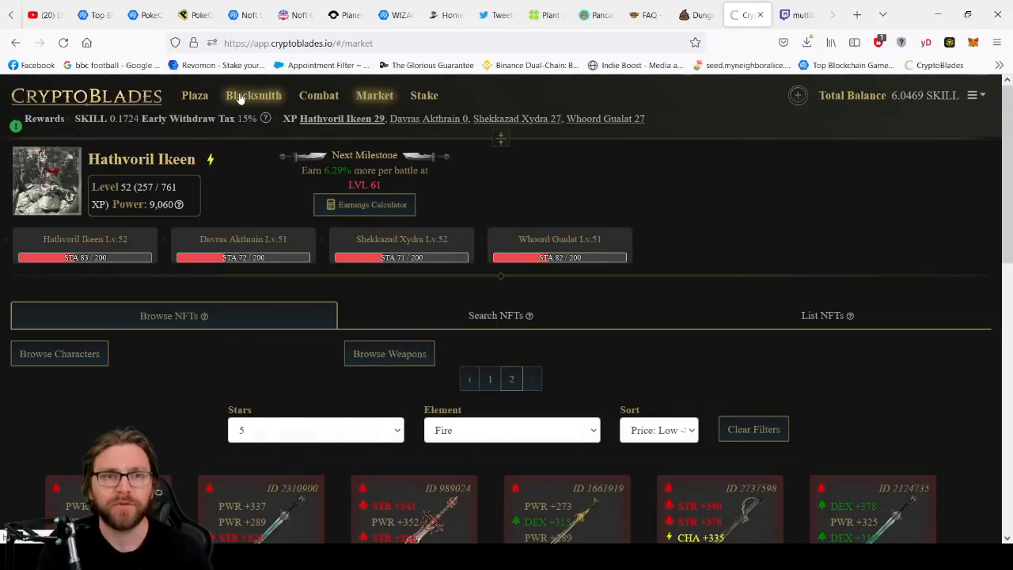
Step: Go to the Blacksmith page listing the three owned 5-star weapons
left_click(254, 95)
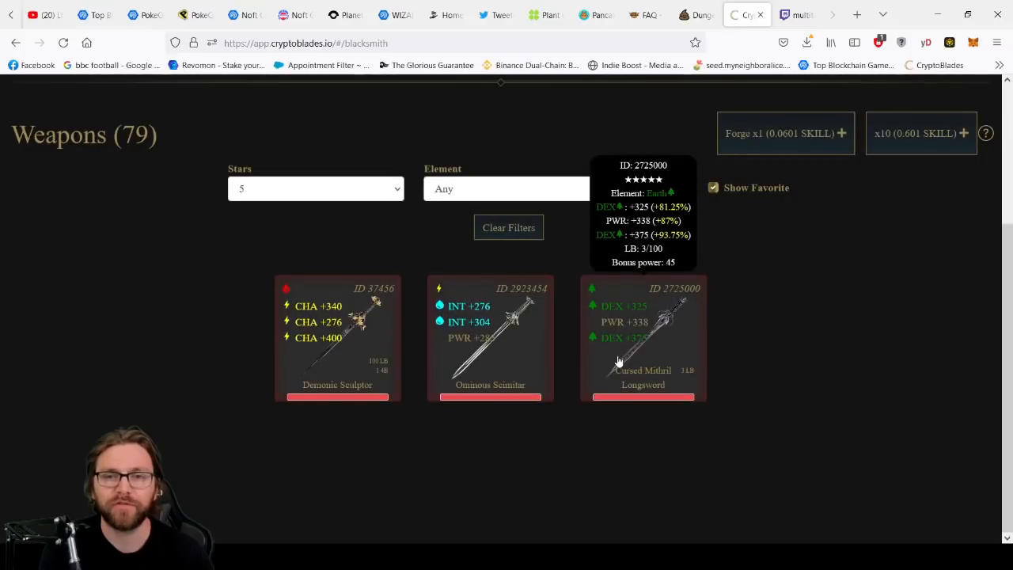
mouse_move(653, 303)
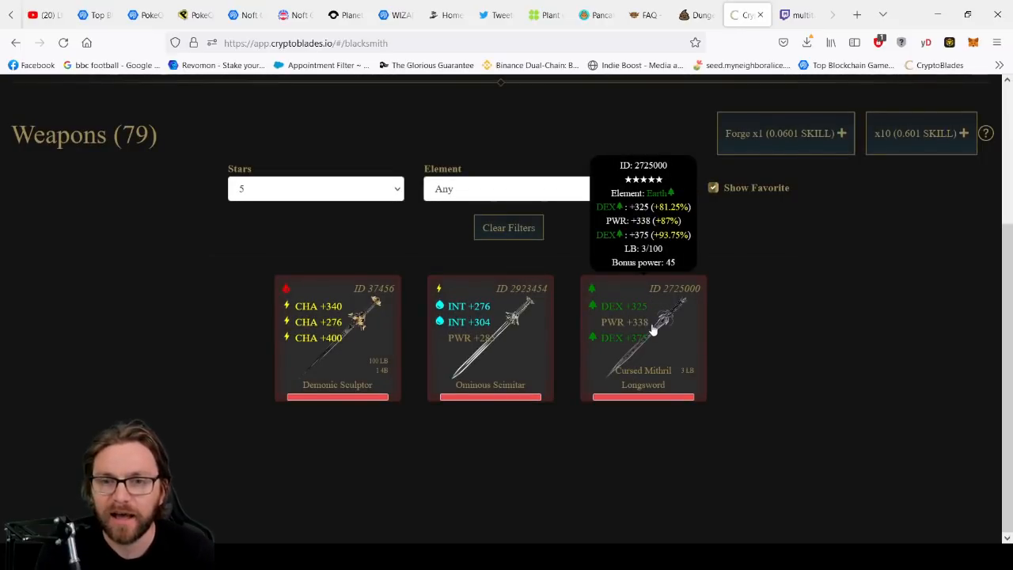
mouse_move(668, 354)
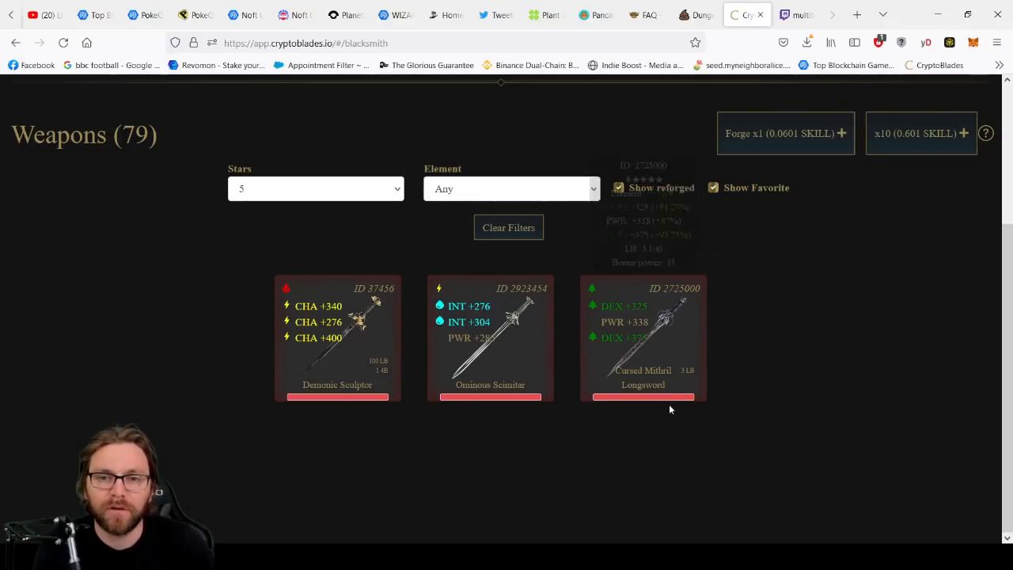
mouse_move(621, 324)
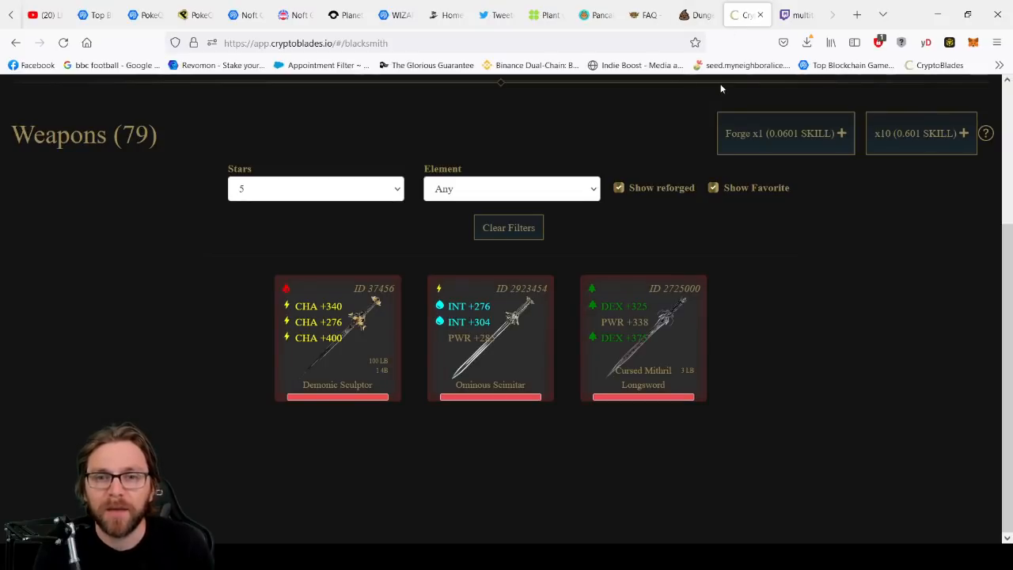
mouse_move(424, 516)
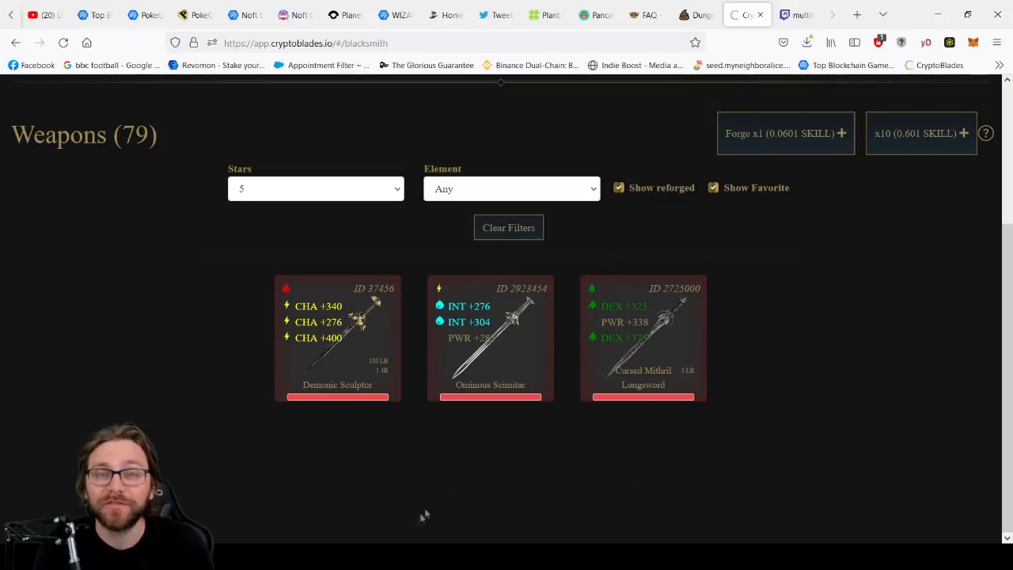